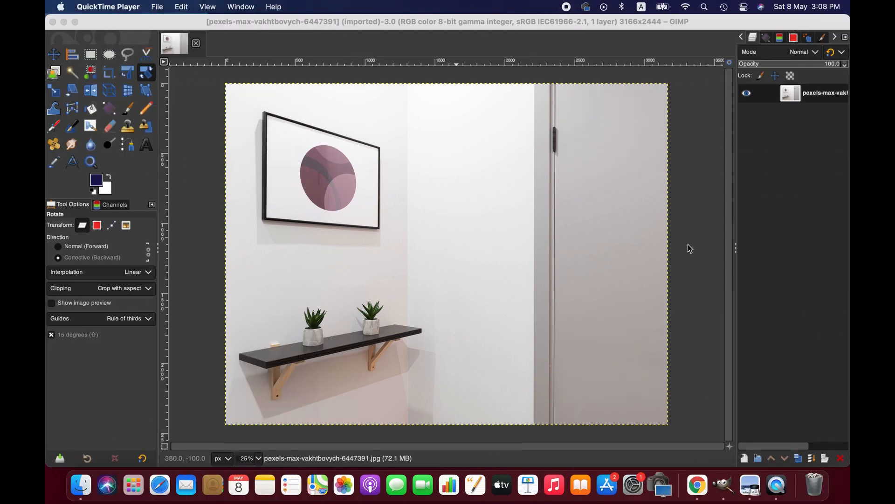
{"action": "mouse_move", "coordinate": [649, 195]}
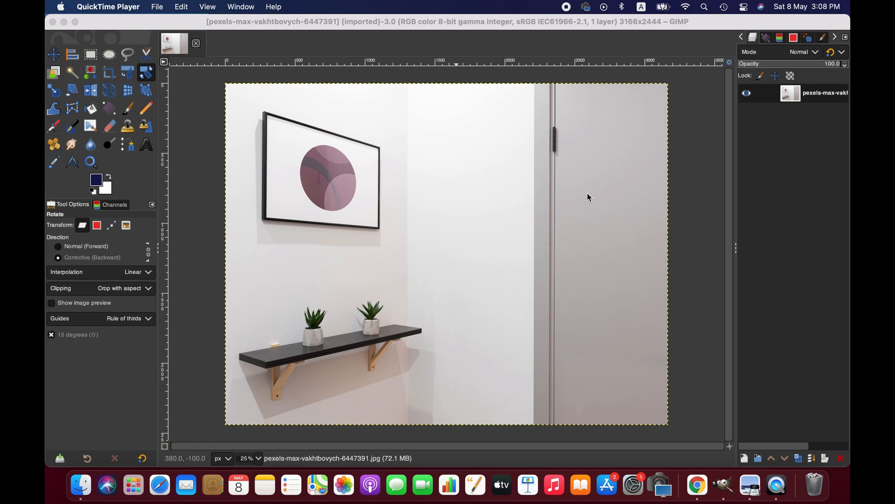
{"action": "mouse_move", "coordinate": [415, 176]}
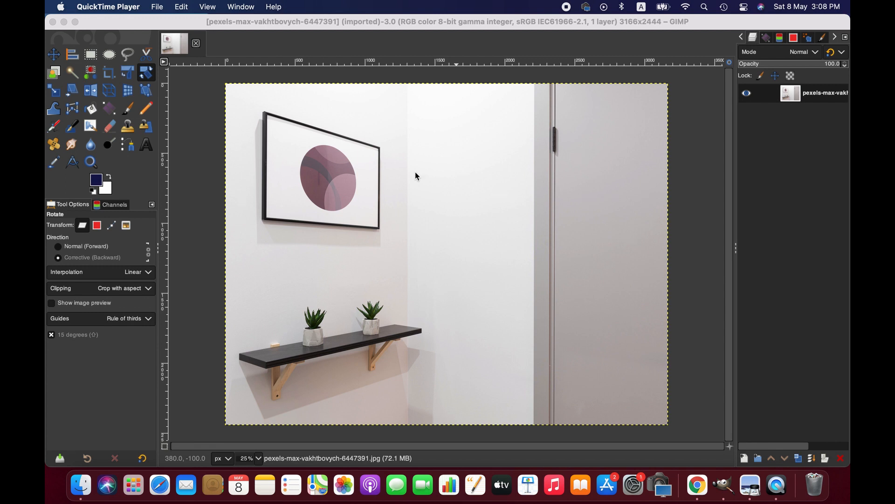
{"action": "mouse_move", "coordinate": [265, 112]}
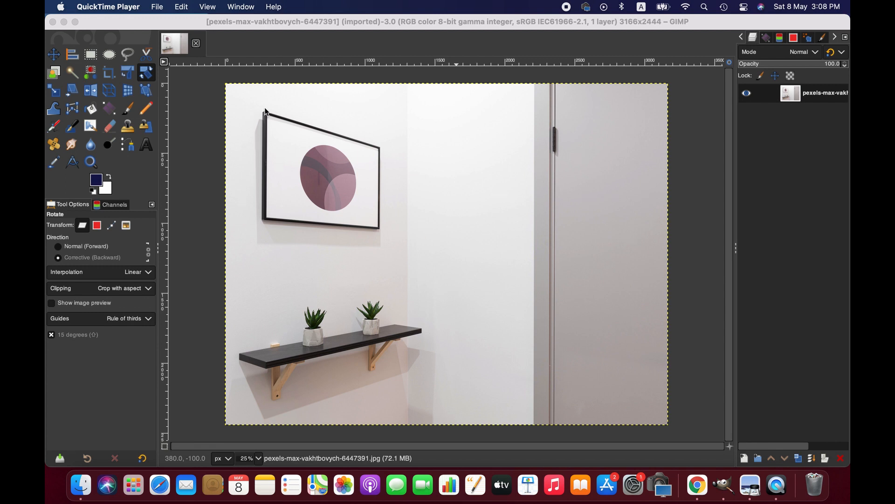
{"action": "mouse_move", "coordinate": [270, 234]}
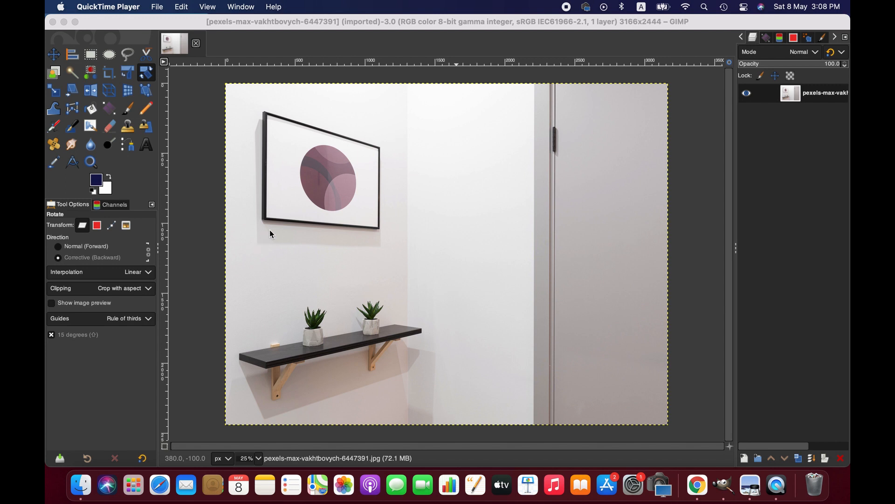
{"action": "mouse_move", "coordinate": [261, 214]}
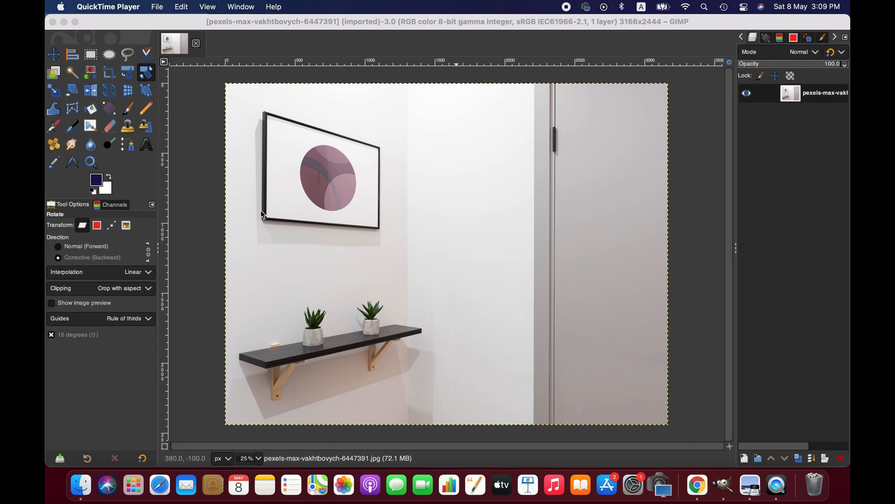
{"action": "mouse_move", "coordinate": [314, 177]}
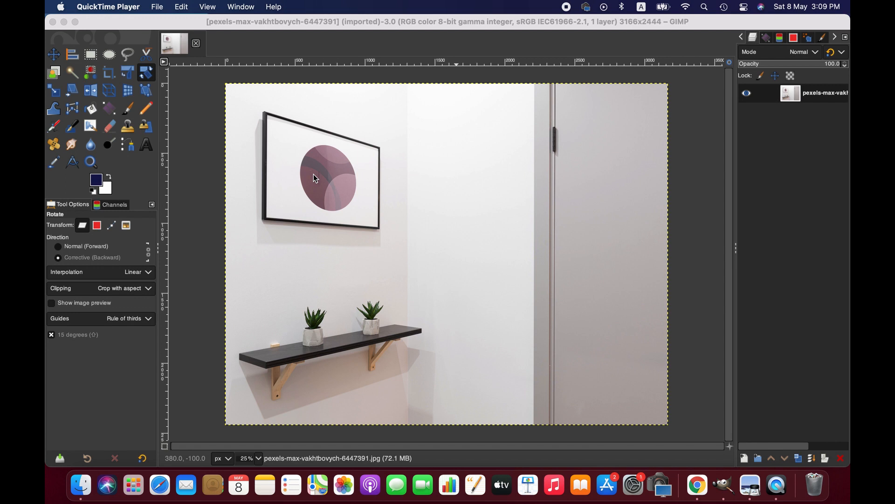
{"action": "mouse_move", "coordinate": [253, 139]}
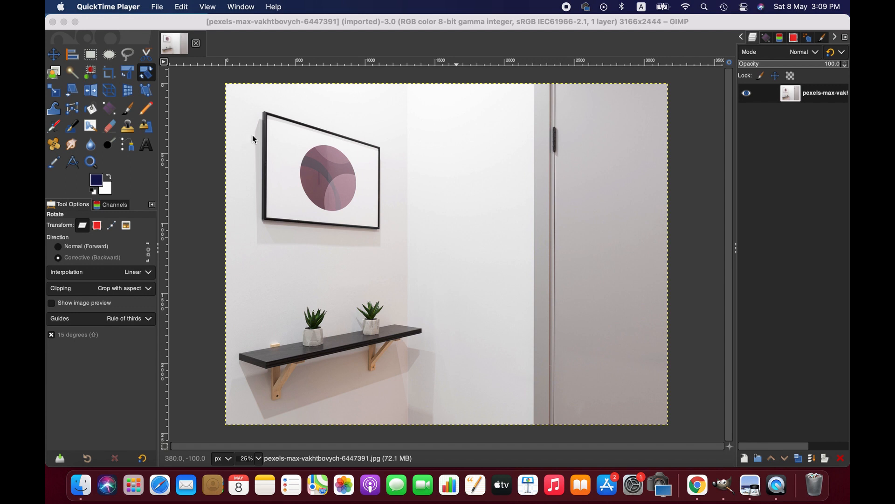
{"action": "mouse_move", "coordinate": [272, 131]}
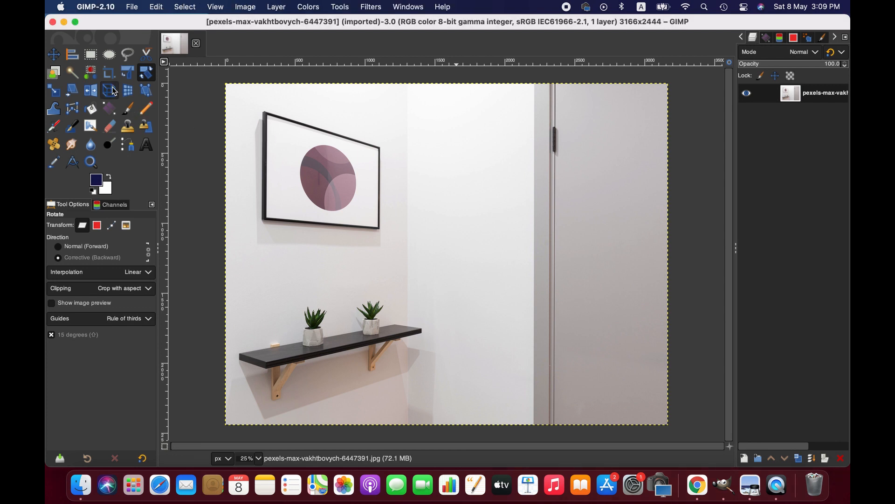
{"action": "mouse_move", "coordinate": [109, 90]}
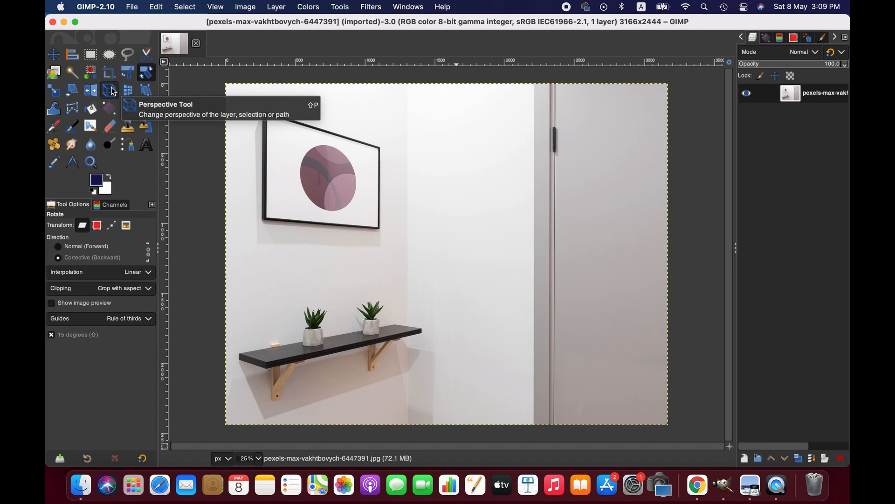
{"action": "mouse_move", "coordinate": [111, 93]}
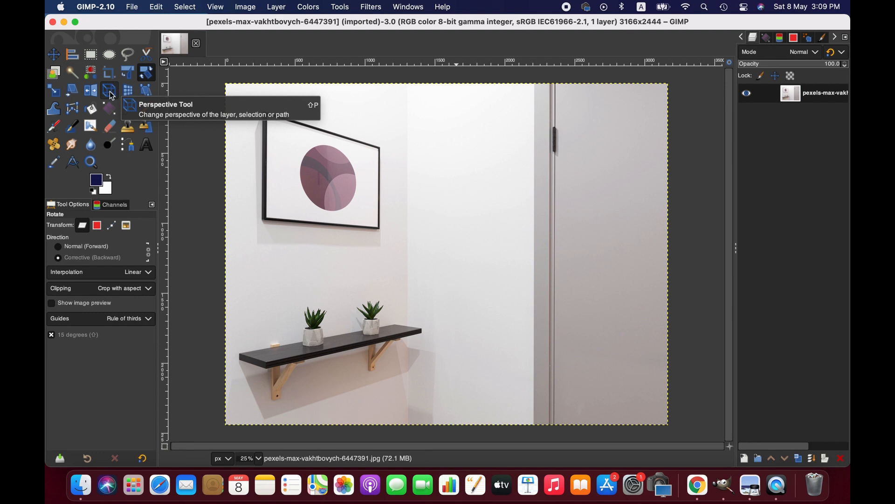
{"action": "mouse_move", "coordinate": [108, 91]}
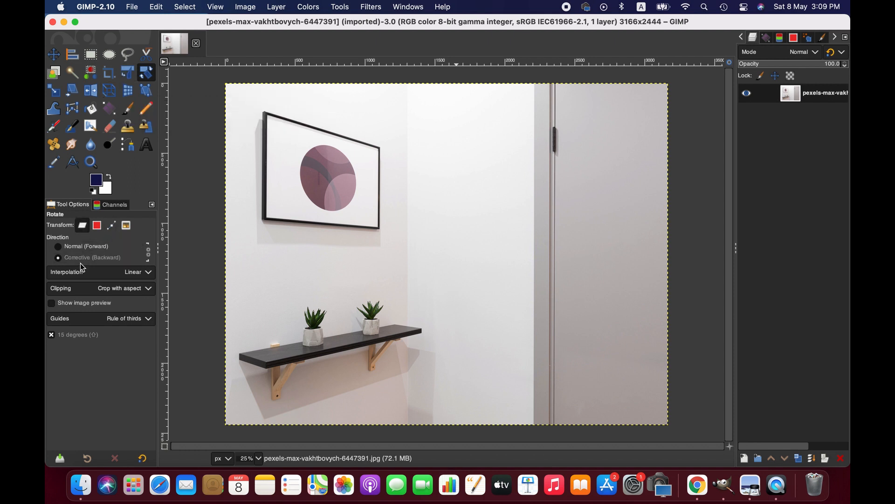
Set the transform Direction to Normal (Forward) with Show image preview enabled.
{"action": "left_click", "coordinate": [58, 257]}
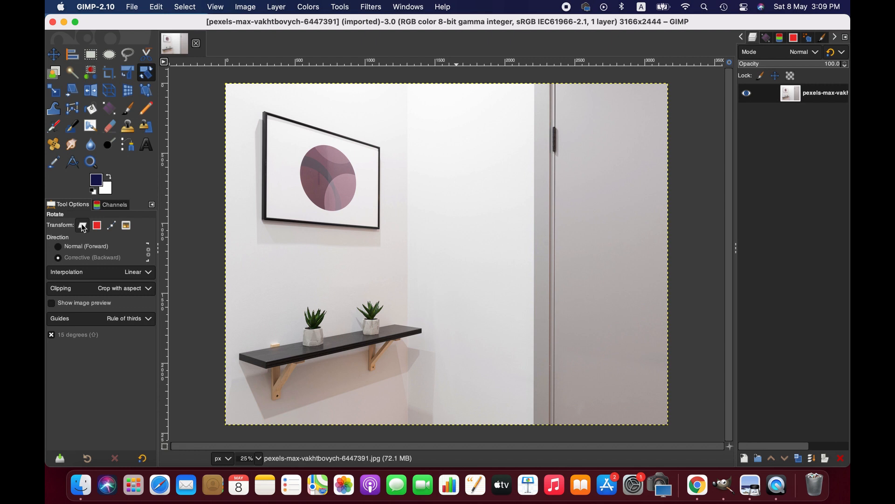
{"action": "mouse_move", "coordinate": [82, 224]}
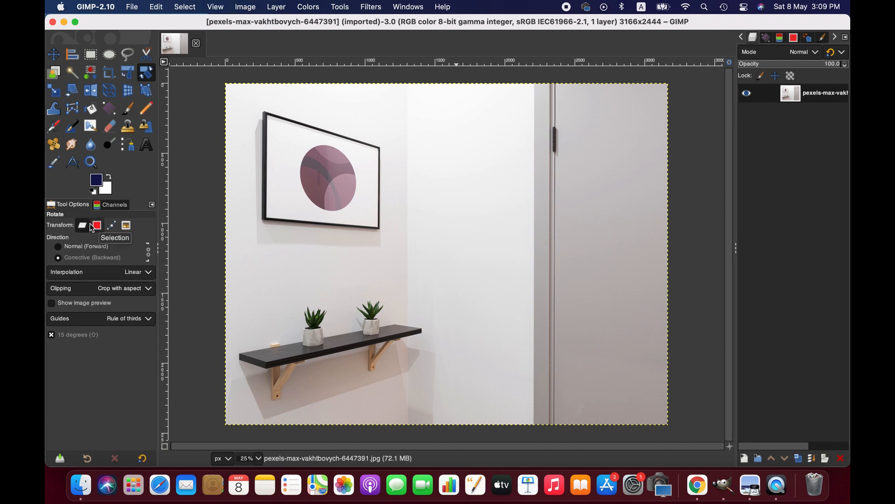
{"action": "mouse_move", "coordinate": [112, 225]}
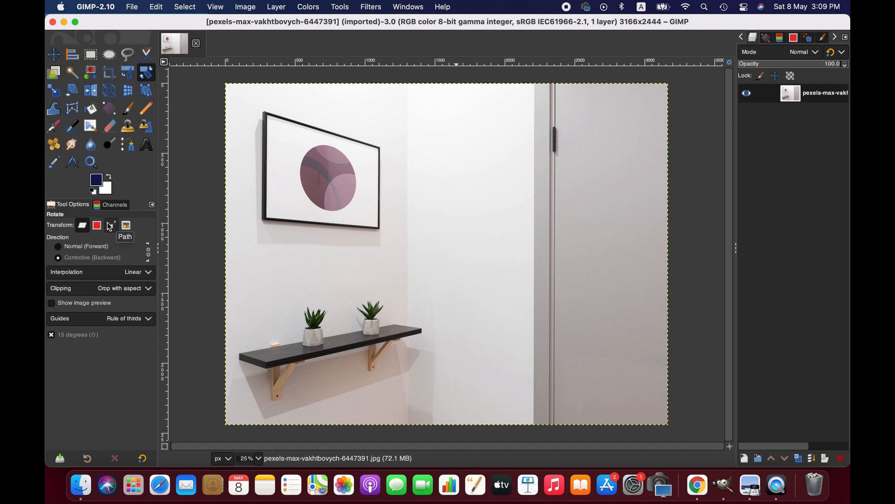
{"action": "mouse_move", "coordinate": [125, 224]}
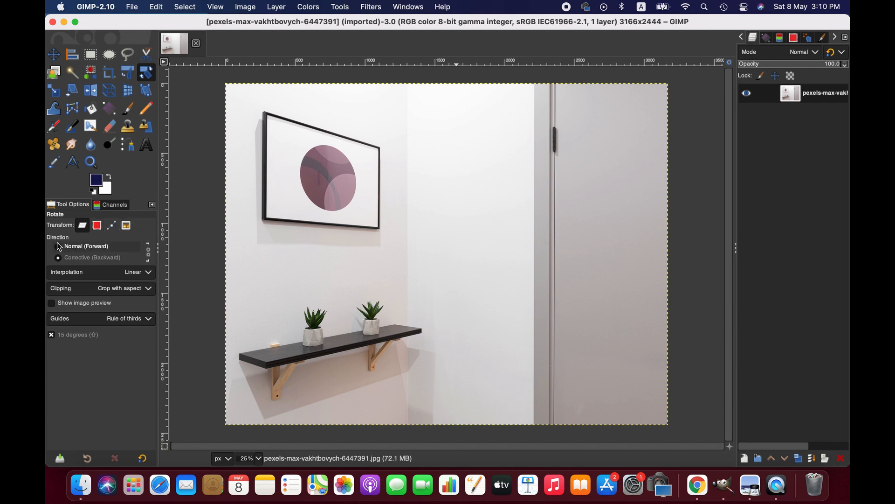
{"action": "left_click", "coordinate": [58, 257]}
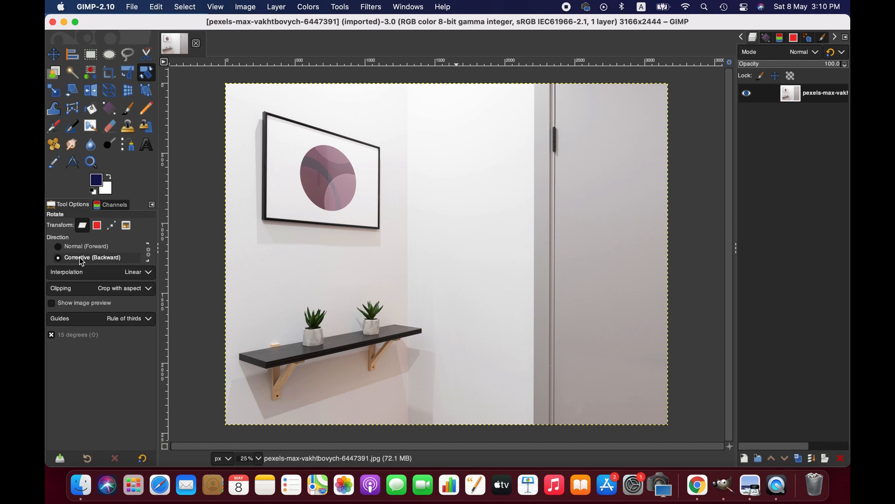
{"action": "mouse_move", "coordinate": [81, 263]}
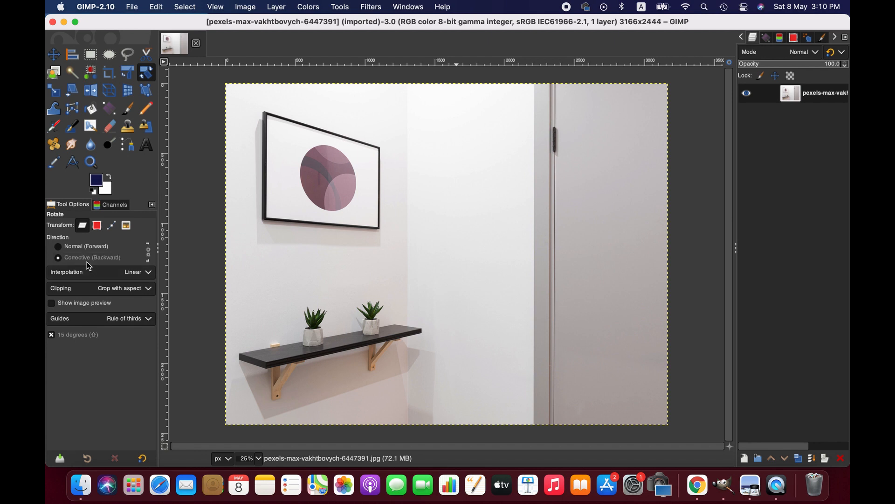
{"action": "left_click", "coordinate": [58, 245]}
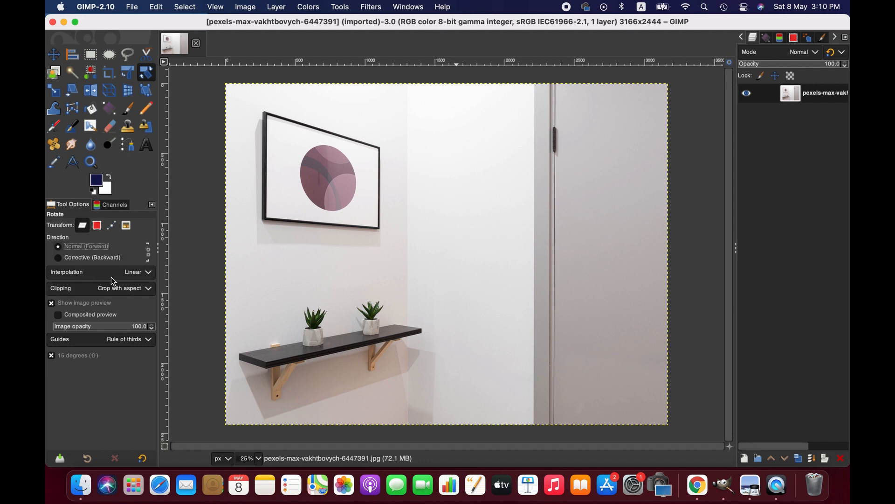
{"action": "left_click", "coordinate": [138, 272]}
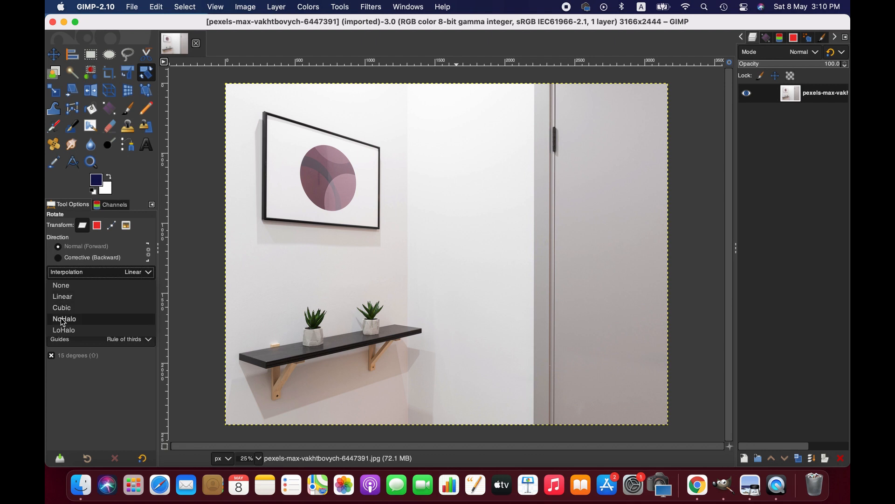
{"action": "mouse_move", "coordinate": [94, 300]}
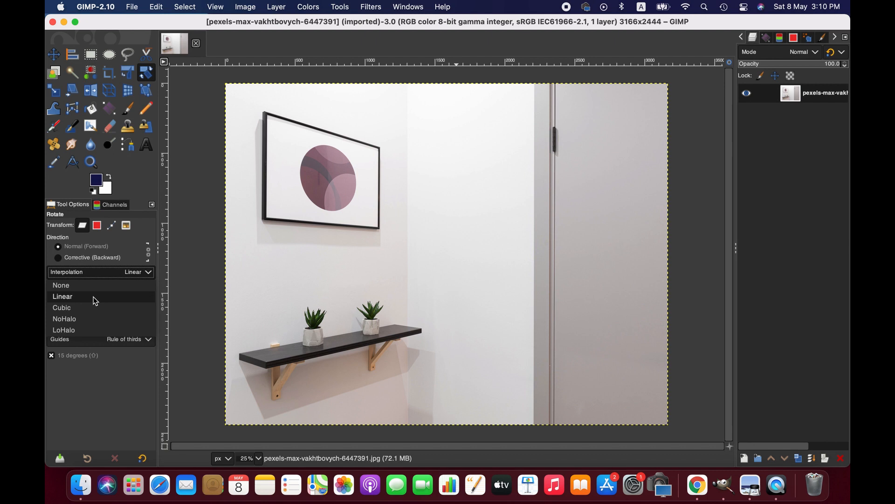
{"action": "mouse_move", "coordinate": [175, 290]}
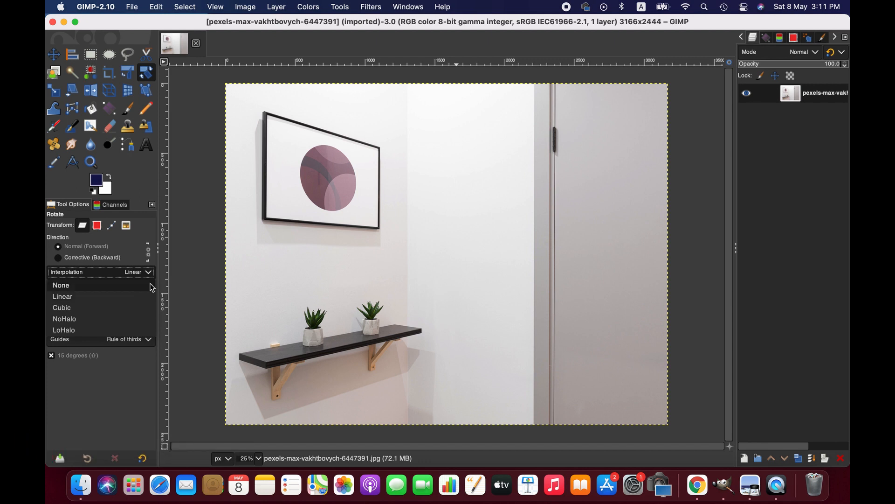
{"action": "mouse_move", "coordinate": [147, 272]}
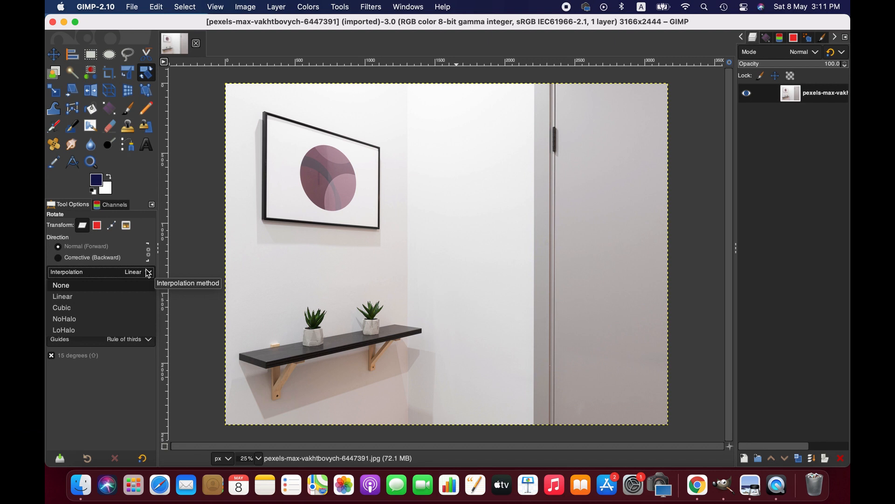
{"action": "mouse_move", "coordinate": [110, 316]}
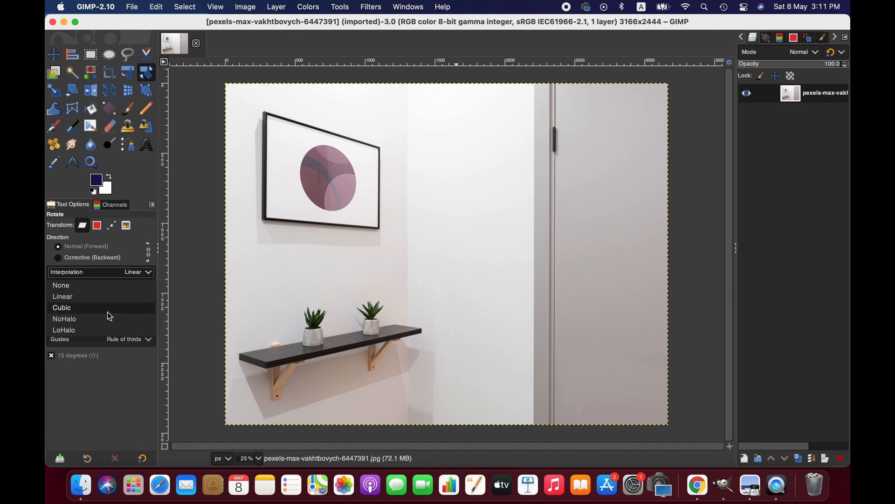
Choose Cubic as the transform's interpolation method.
{"action": "left_click", "coordinate": [62, 307]}
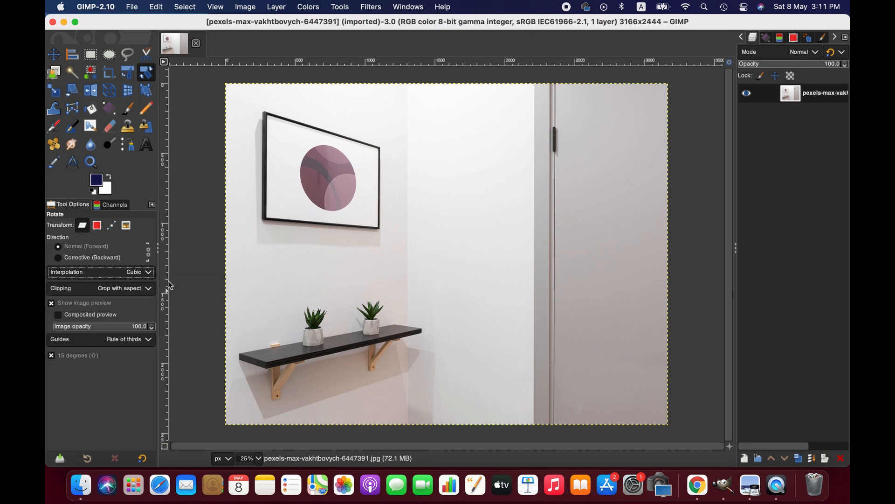
{"action": "mouse_move", "coordinate": [48, 339]}
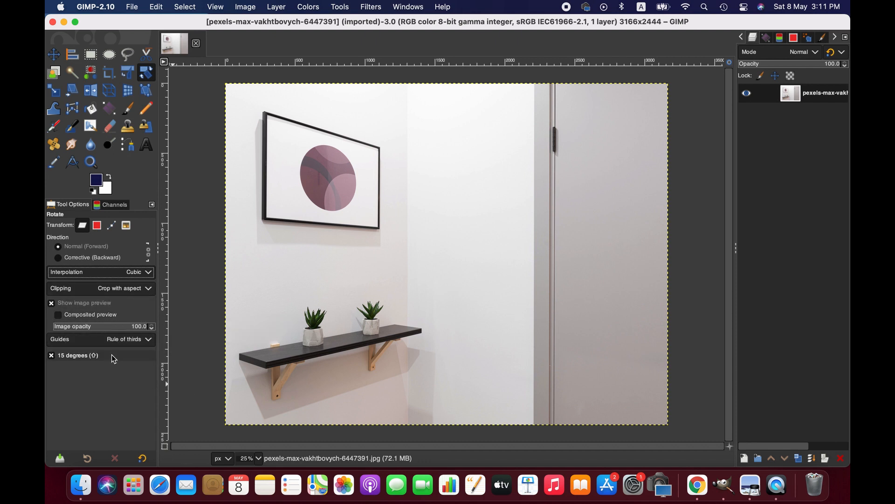
{"action": "mouse_move", "coordinate": [97, 341]}
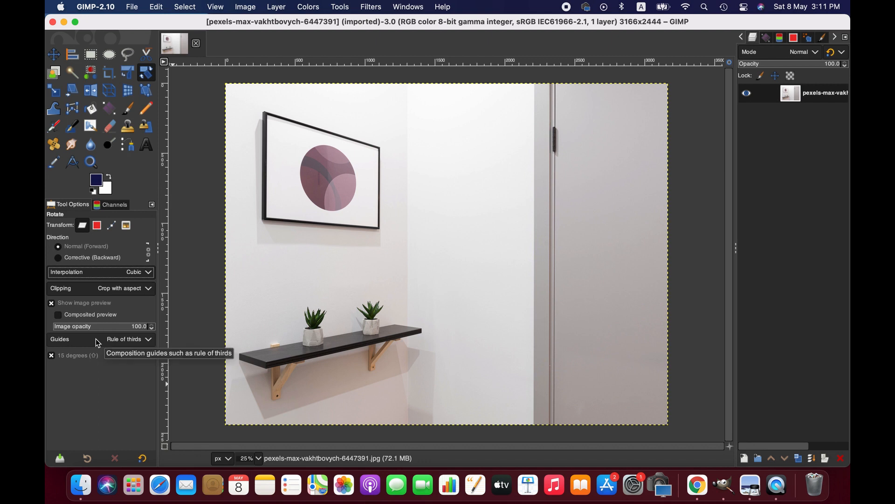
Set the Guides dropdown to Center lines.
{"action": "left_click", "coordinate": [127, 339]}
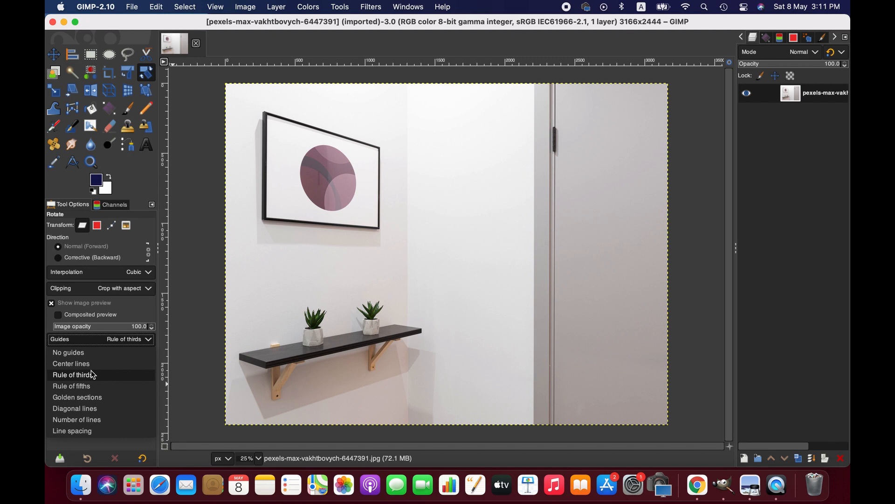
{"action": "mouse_move", "coordinate": [68, 352]}
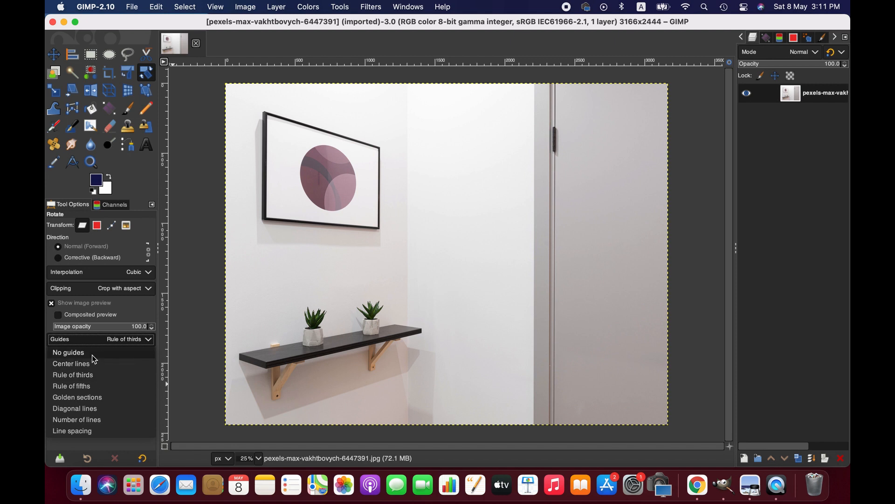
{"action": "left_click", "coordinate": [71, 363]}
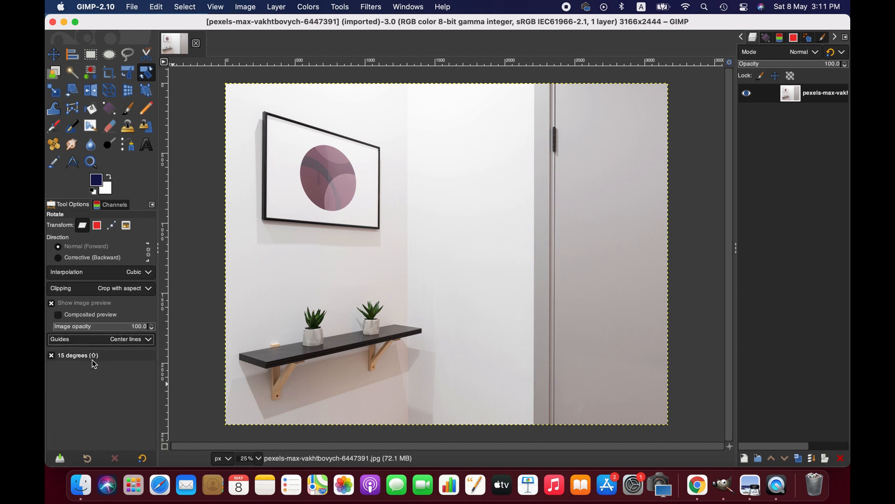
{"action": "left_click", "coordinate": [126, 339]}
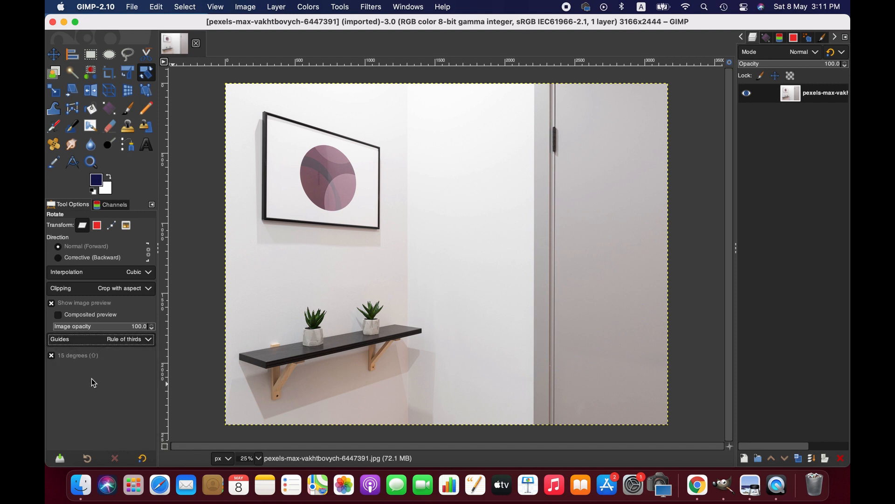
{"action": "left_click", "coordinate": [102, 339]}
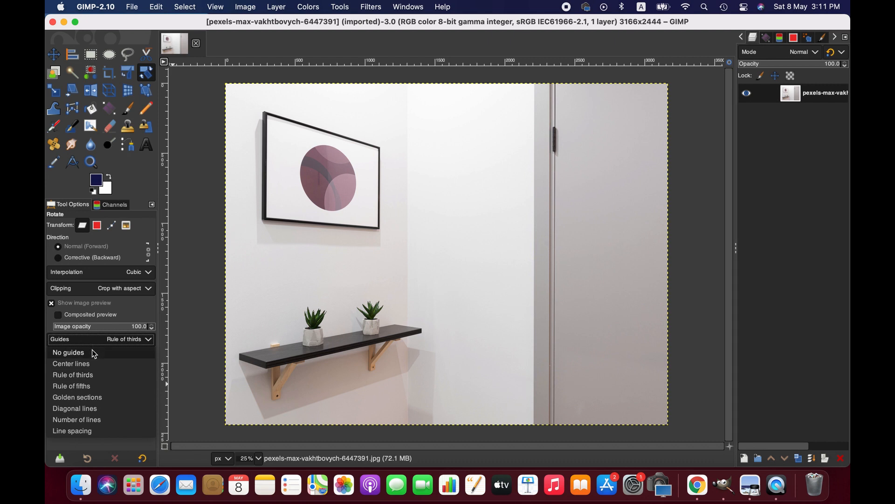
{"action": "left_click", "coordinate": [71, 363]}
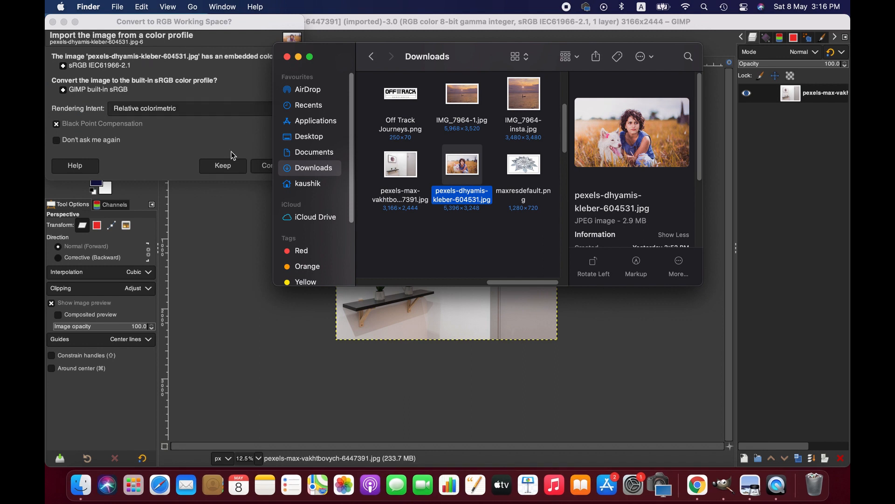
Keep the embedded color profile of pexels-dhyamis-kleber-604531.jpg as it joins as a layer.
{"action": "left_click", "coordinate": [222, 166]}
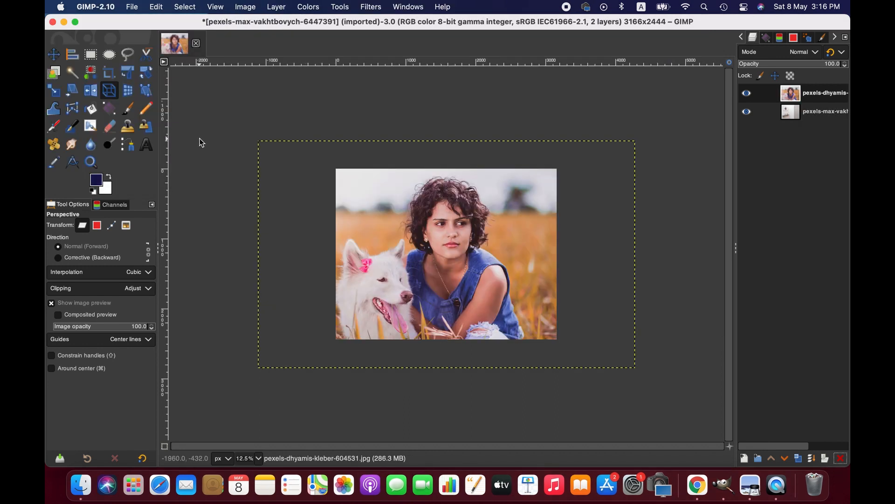
{"action": "mouse_move", "coordinate": [192, 148]}
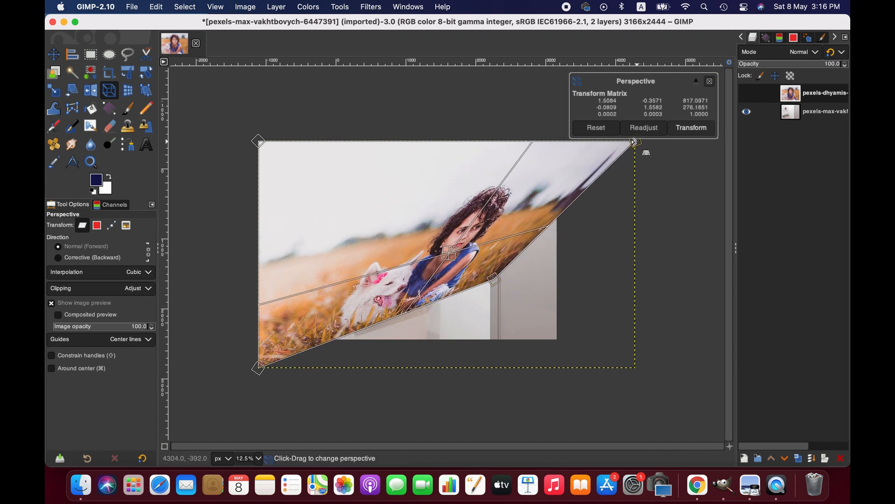
Drag the portrait's Perspective corners roughly inside the black wall frame.
{"action": "left_click_drag", "start_coordinate": [633, 142], "coordinate": [448, 173]}
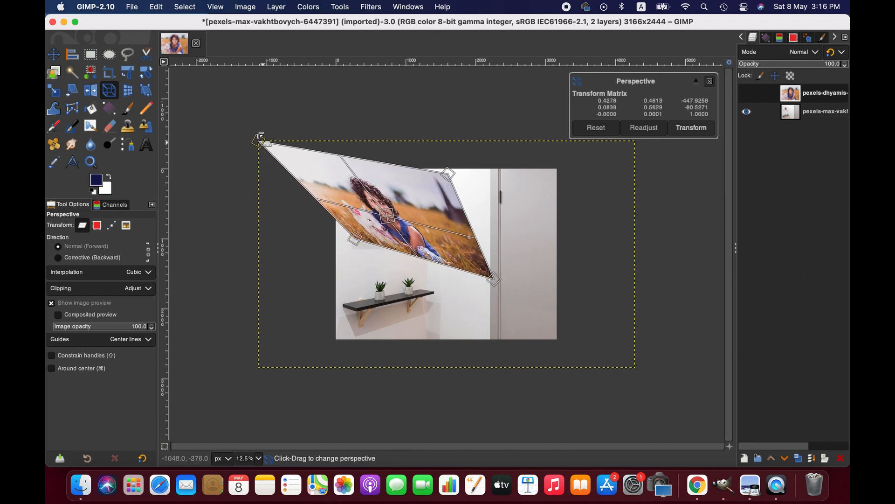
{"action": "left_click_drag", "start_coordinate": [260, 139], "coordinate": [359, 187]}
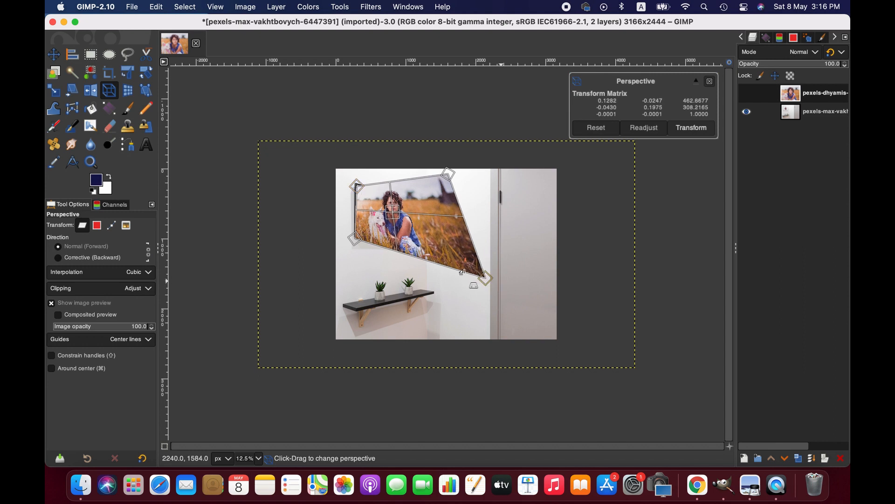
{"action": "left_click_drag", "start_coordinate": [483, 280], "coordinate": [448, 174]}
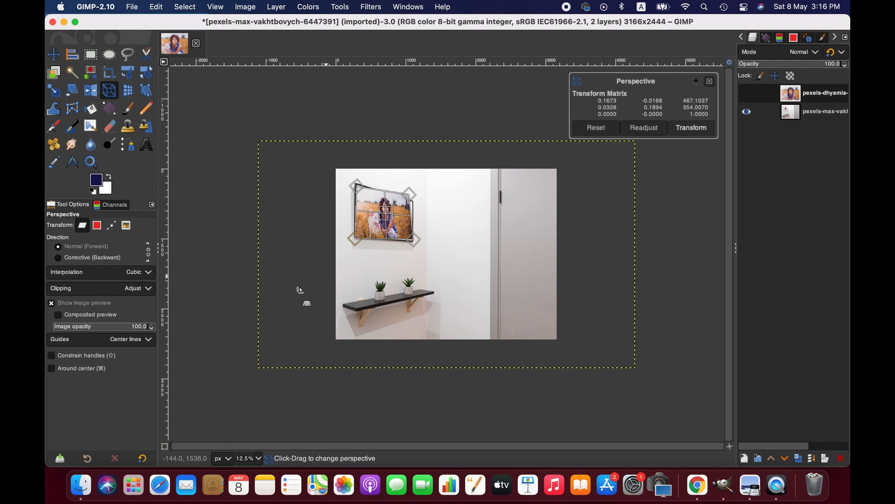
{"action": "left_click", "coordinate": [257, 458]}
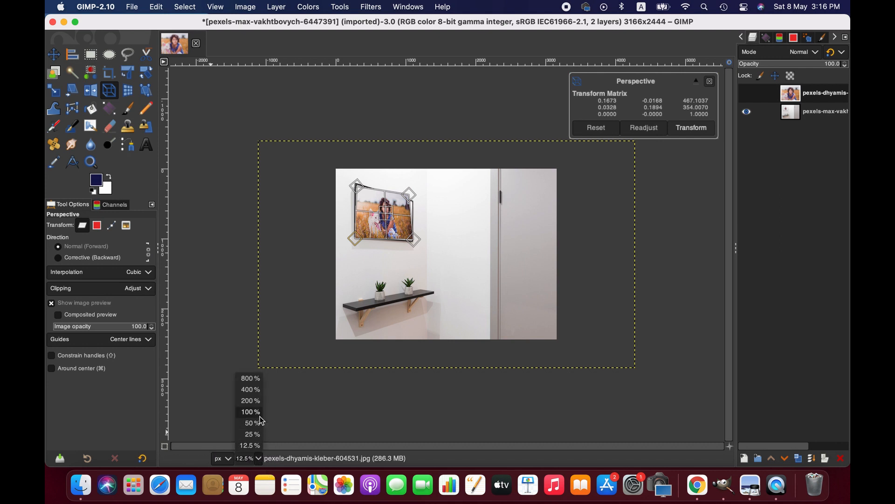
Set the status-bar zoom level to 100%.
{"action": "left_click", "coordinate": [249, 458]}
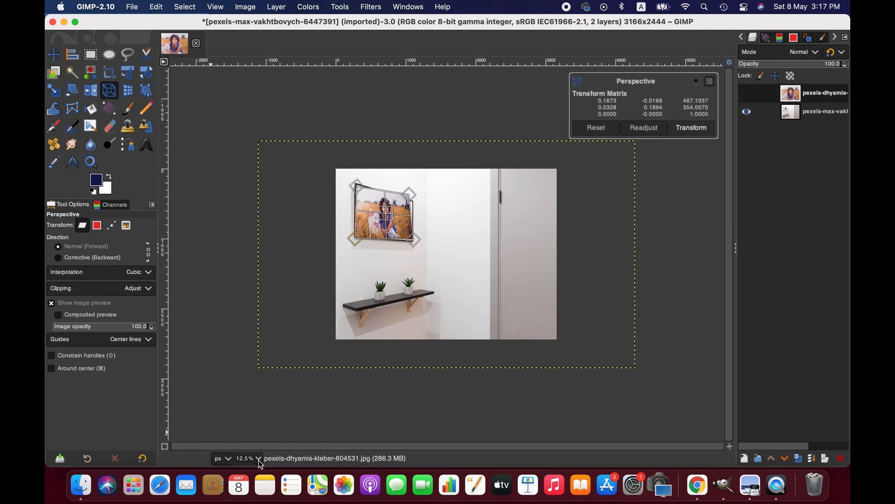
{"action": "left_click", "coordinate": [247, 457]}
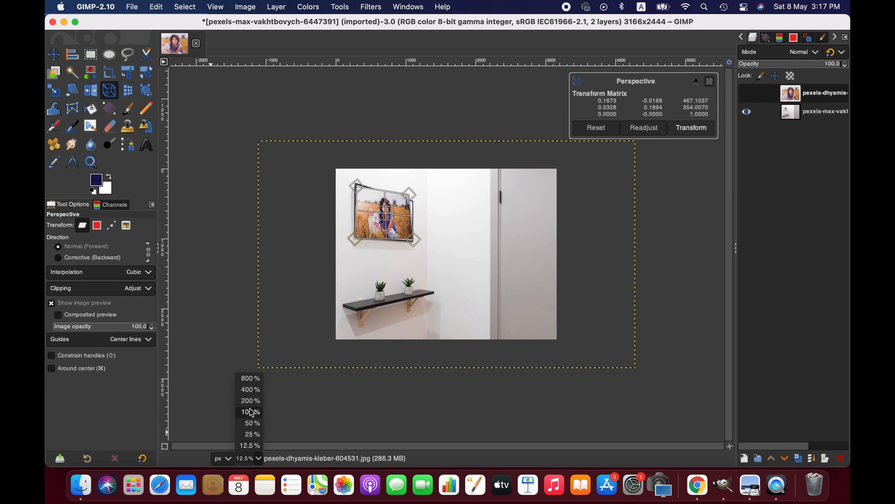
{"action": "left_click", "coordinate": [246, 412]}
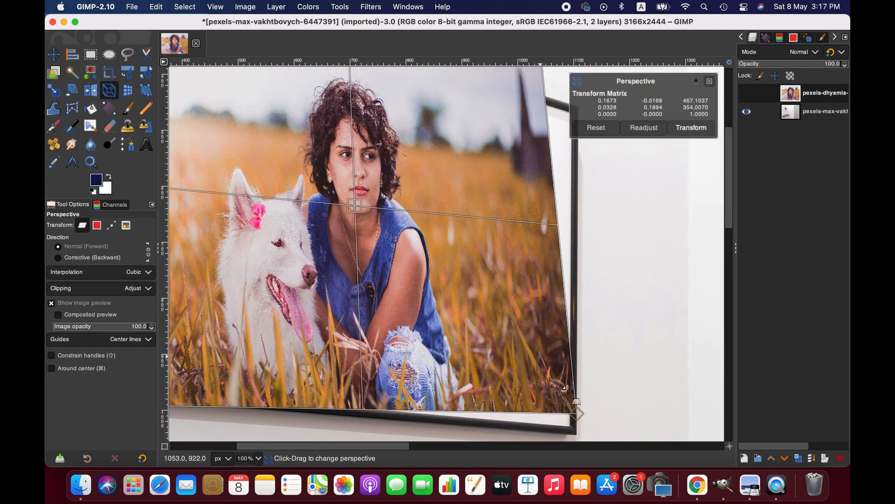
Pin the portrait's top-right and top-left corners onto the frame's inner corners.
{"action": "left_click_drag", "start_coordinate": [577, 415], "coordinate": [571, 425]}
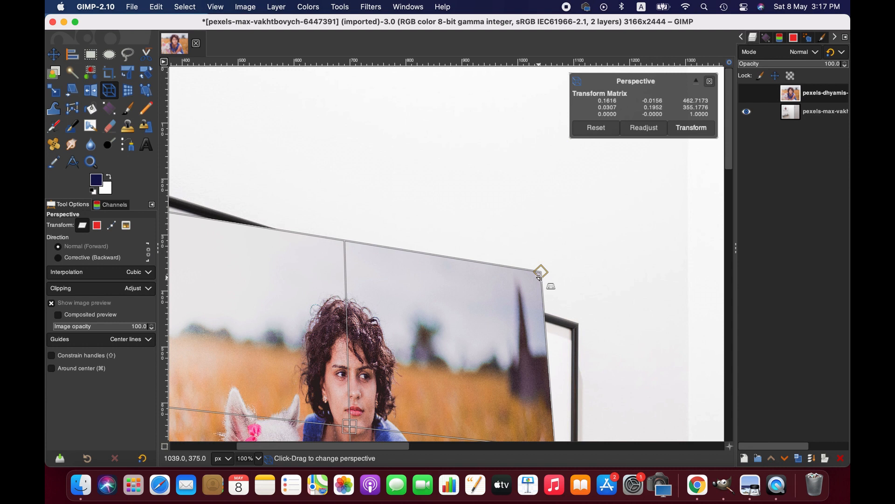
{"action": "left_click_drag", "start_coordinate": [541, 272], "coordinate": [570, 327]}
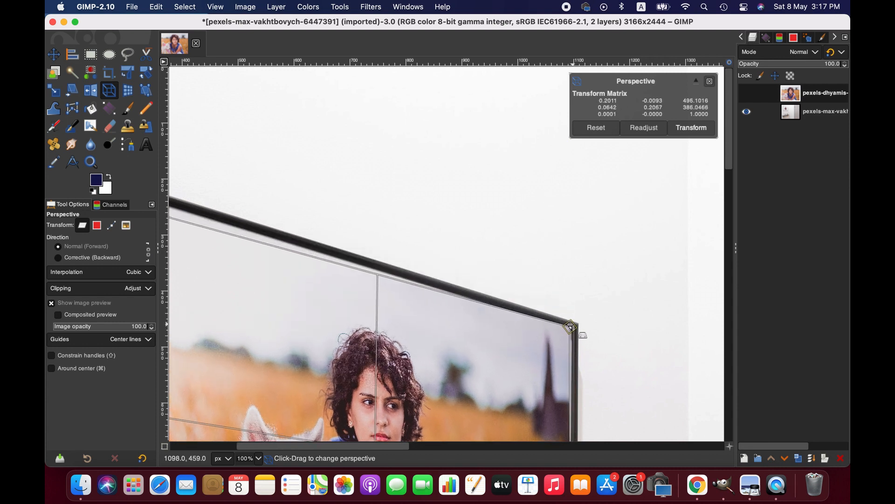
{"action": "left_click_drag", "start_coordinate": [570, 327], "coordinate": [568, 327]}
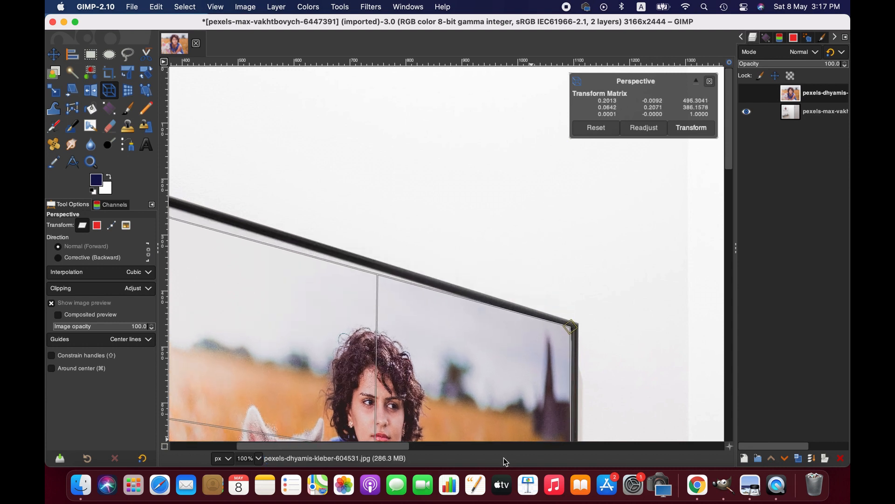
{"action": "left_click_drag", "start_coordinate": [570, 326], "coordinate": [270, 206]}
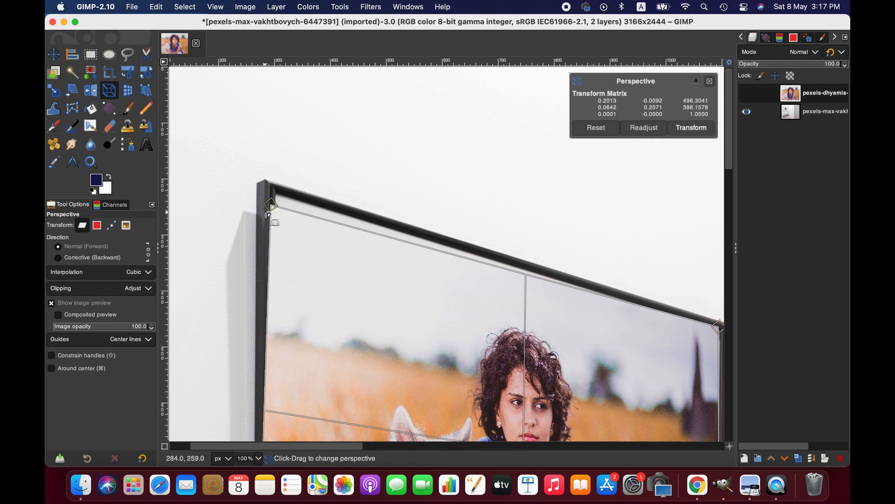
{"action": "left_click_drag", "start_coordinate": [270, 206], "coordinate": [276, 194]}
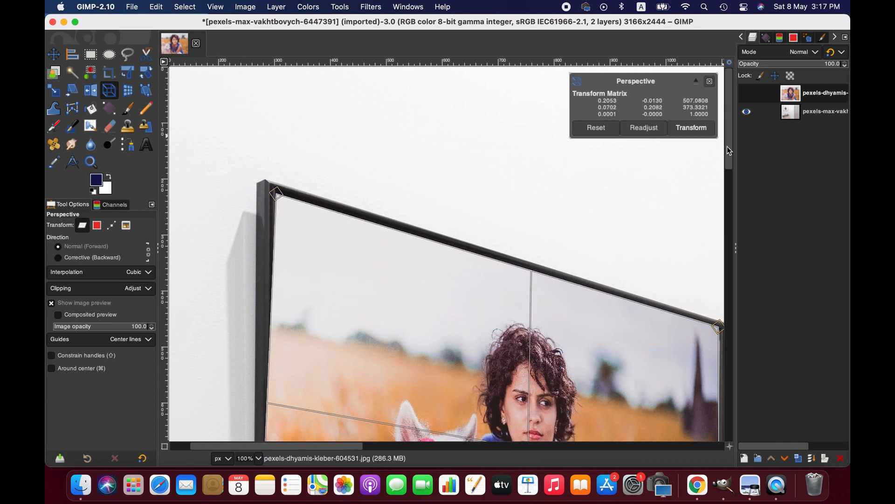
Fit the bottom-left and bottom-right corners precisely onto the frame's inner corners.
{"action": "left_click_drag", "start_coordinate": [276, 192], "coordinate": [258, 424]}
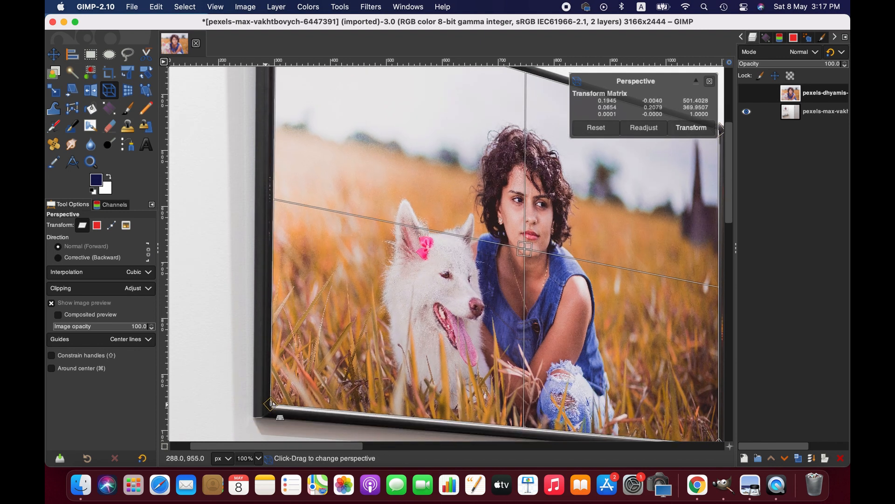
{"action": "left_click_drag", "start_coordinate": [269, 402], "coordinate": [272, 406]}
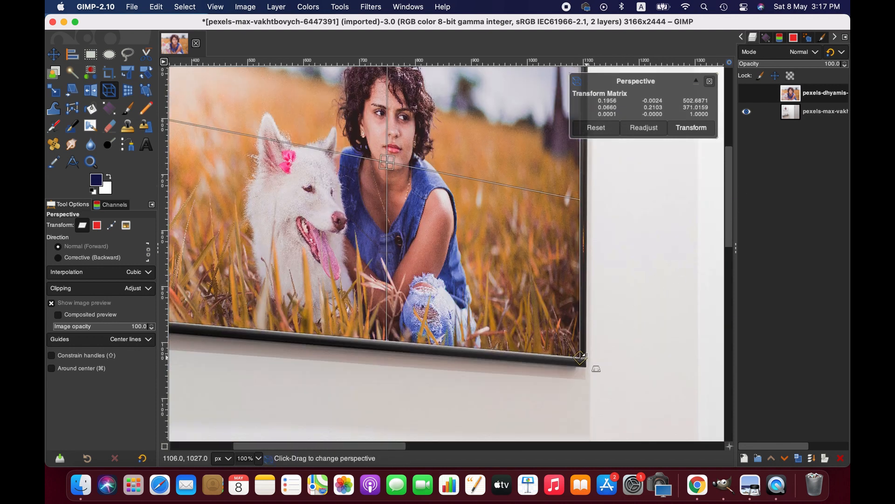
{"action": "left_click_drag", "start_coordinate": [578, 357], "coordinate": [582, 360]}
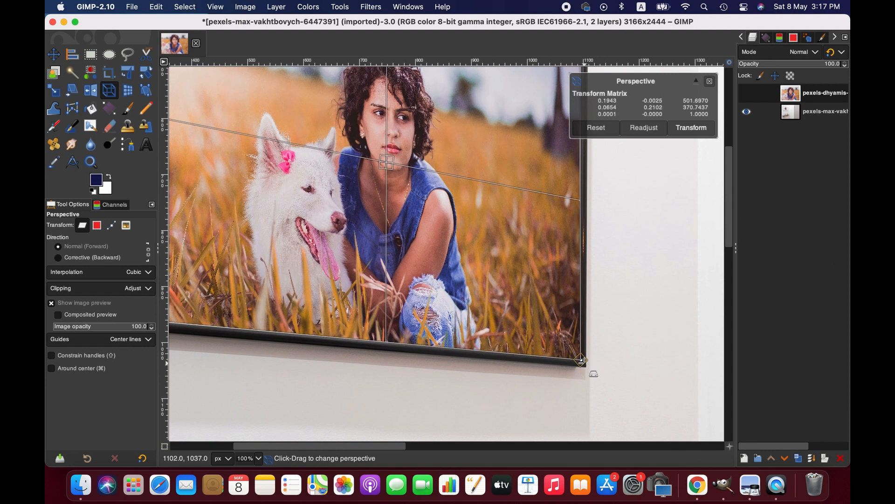
{"action": "left_click_drag", "start_coordinate": [580, 359], "coordinate": [579, 361]}
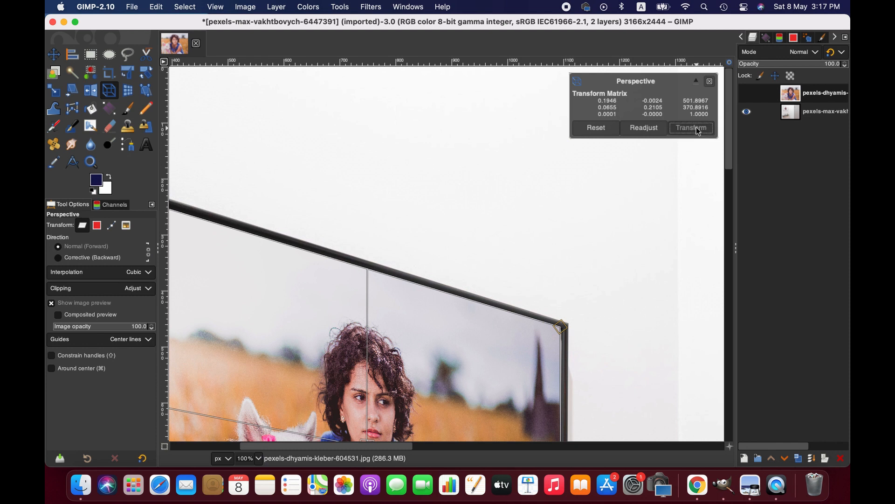
{"action": "left_click", "coordinate": [690, 128]}
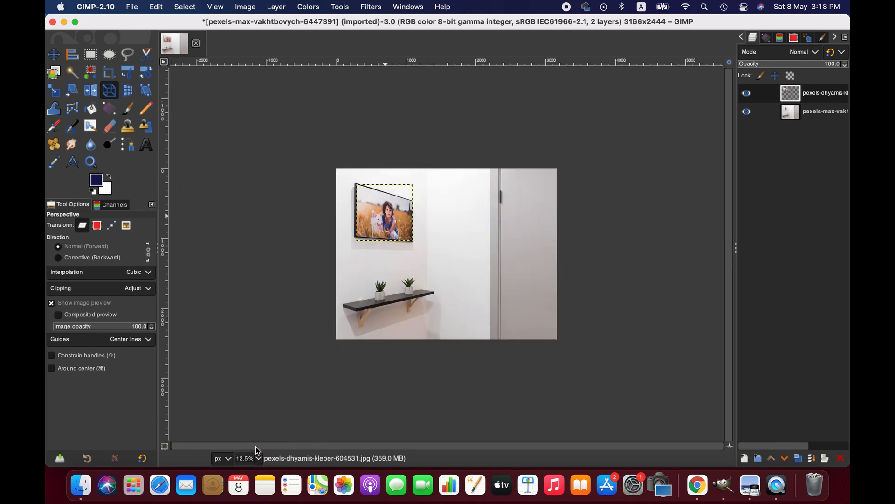
{"action": "left_click", "coordinate": [822, 112]}
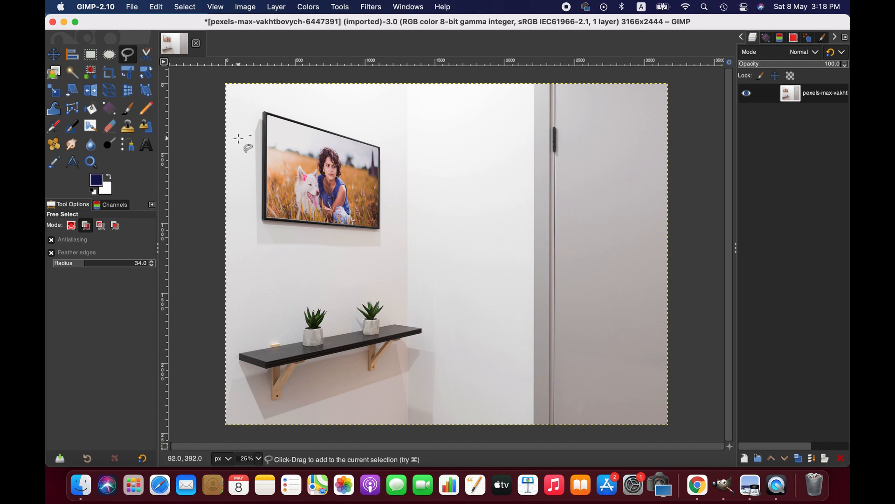
{"action": "mouse_move", "coordinate": [334, 220]}
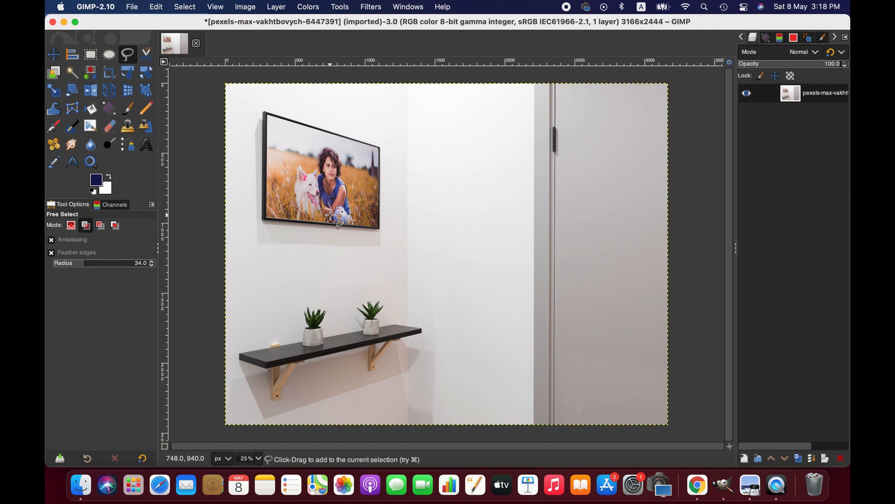
{"action": "mouse_move", "coordinate": [336, 234]}
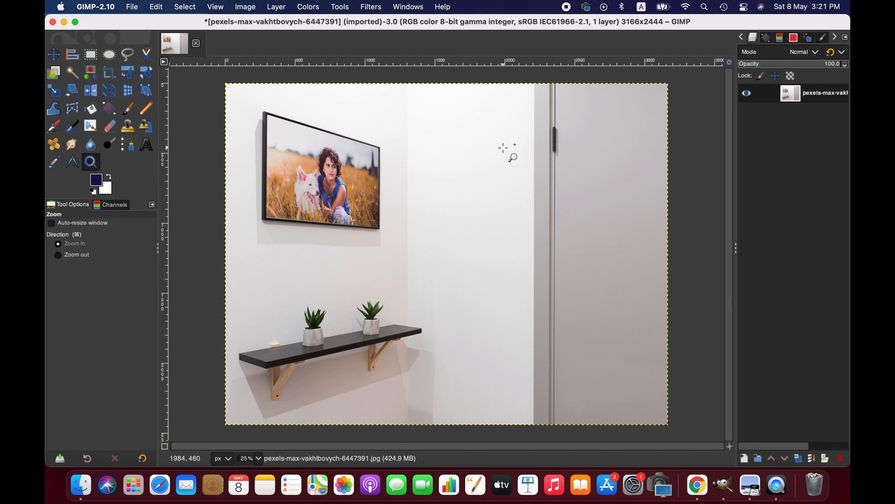
{"action": "mouse_move", "coordinate": [153, 69]}
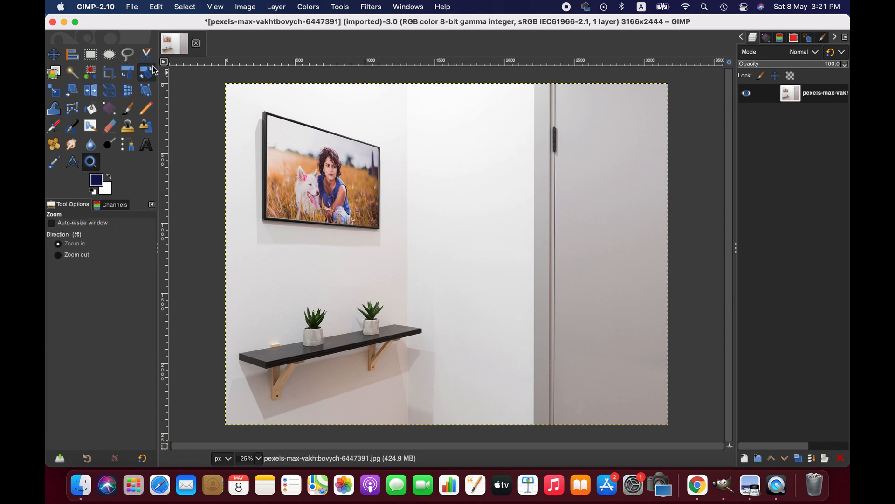
Trace a Free Select outline around the framed portrait, border included.
{"action": "left_click", "coordinate": [127, 53]}
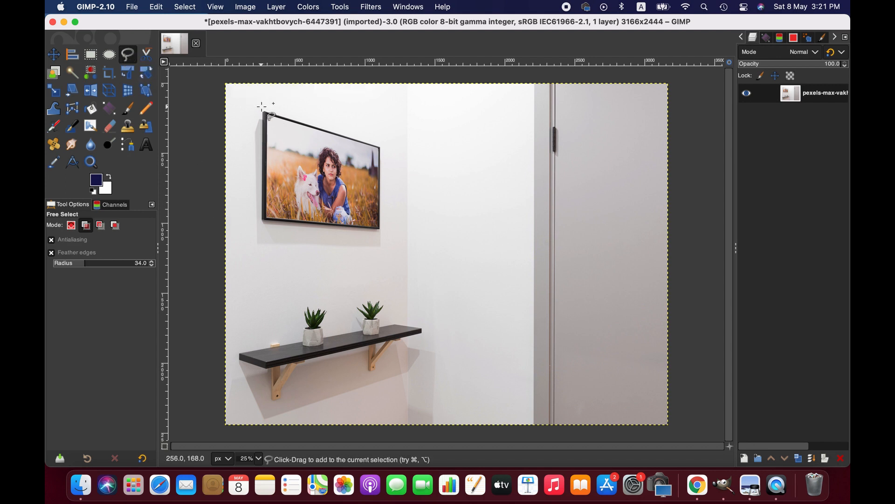
{"action": "left_click_drag", "start_coordinate": [262, 107], "coordinate": [262, 221]}
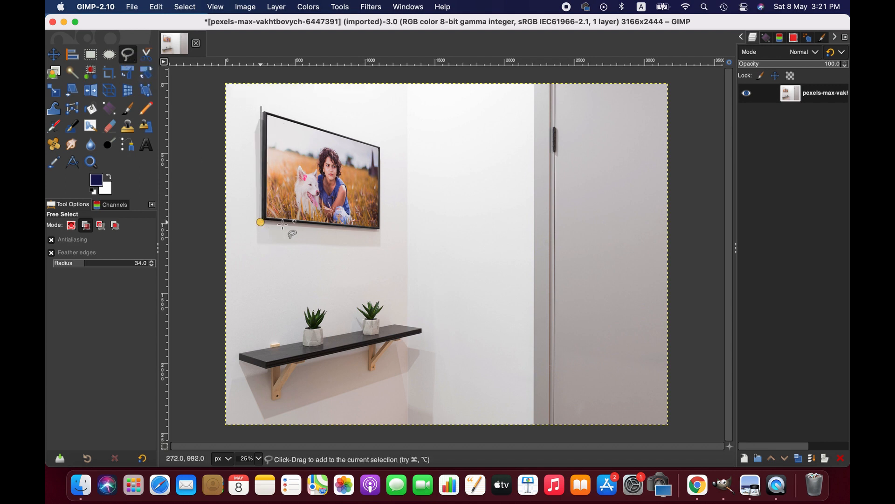
{"action": "left_click_drag", "start_coordinate": [260, 221], "coordinate": [385, 150]}
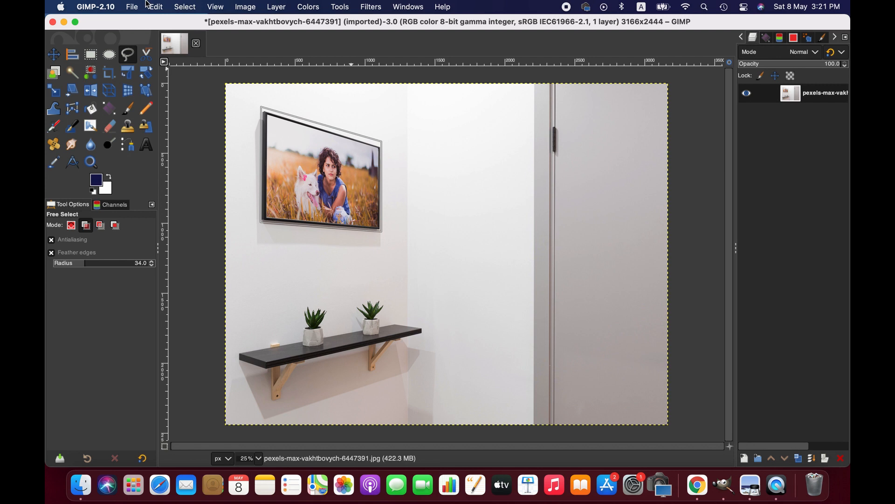
Cut the selected framed portrait and paste it as a new layer.
{"action": "left_click", "coordinate": [155, 6]}
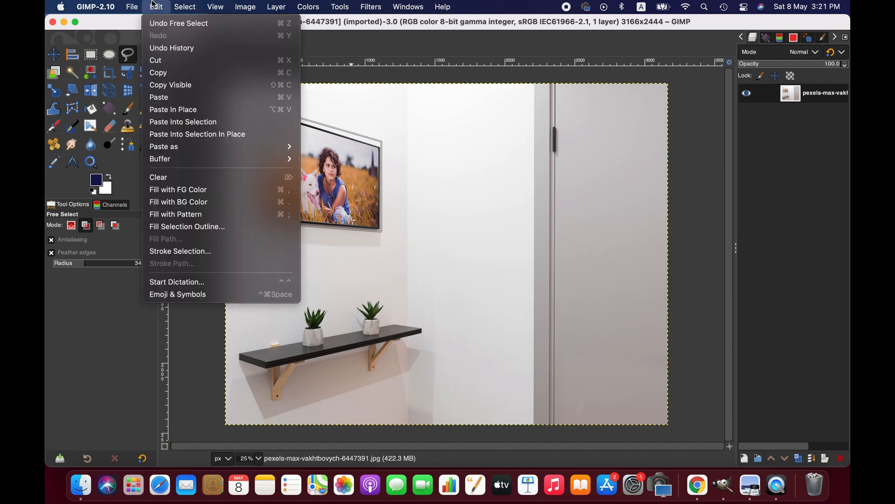
{"action": "mouse_move", "coordinate": [155, 10]}
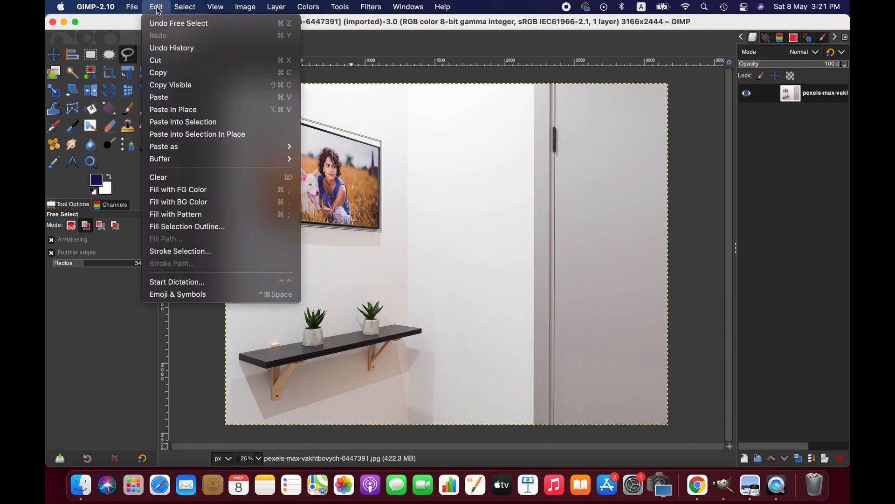
{"action": "left_click", "coordinate": [155, 60]}
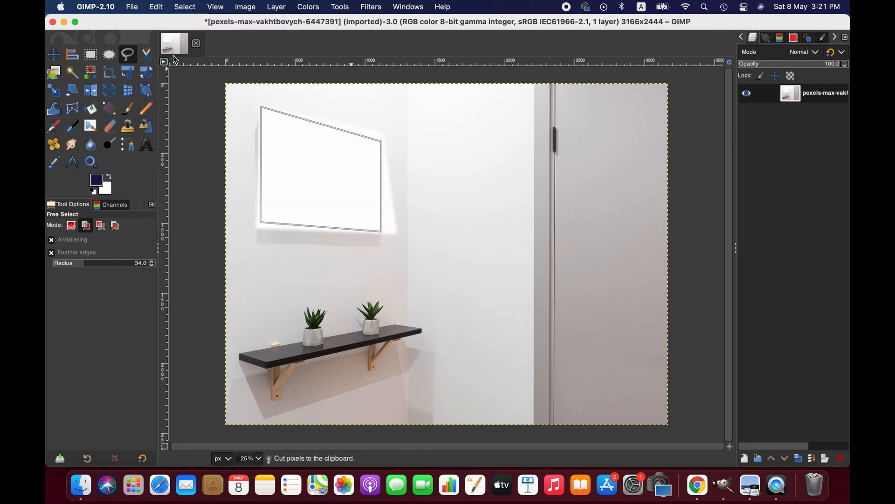
{"action": "mouse_move", "coordinate": [335, 239]}
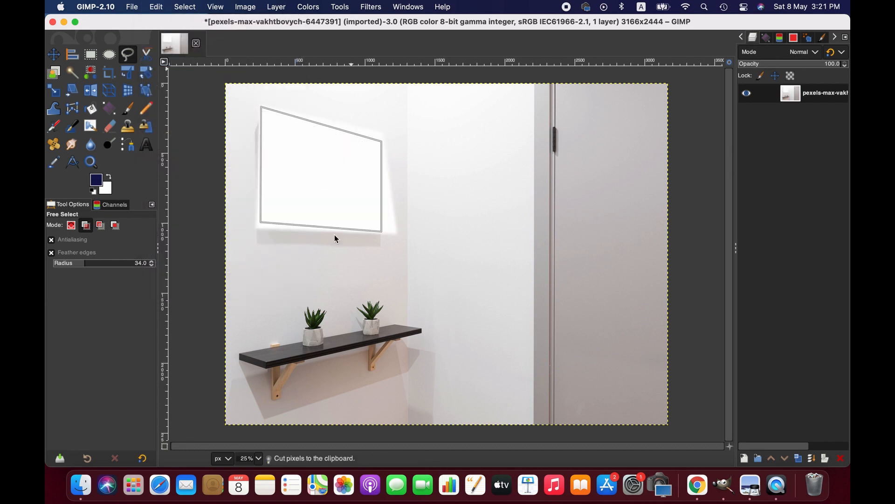
{"action": "left_click", "coordinate": [155, 7]}
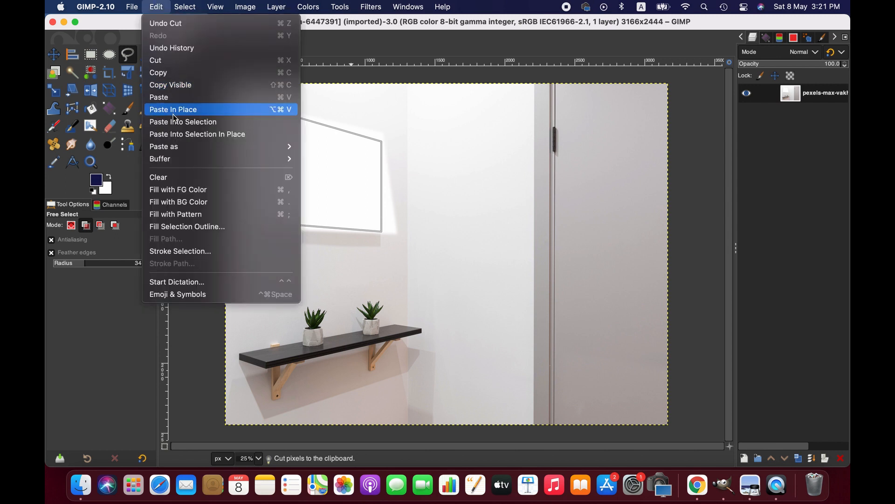
{"action": "mouse_move", "coordinate": [164, 146]}
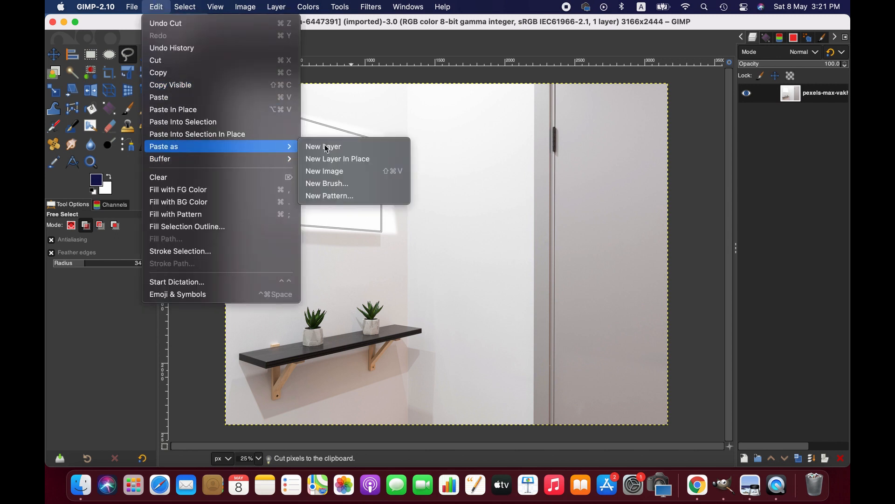
{"action": "left_click", "coordinate": [323, 146]}
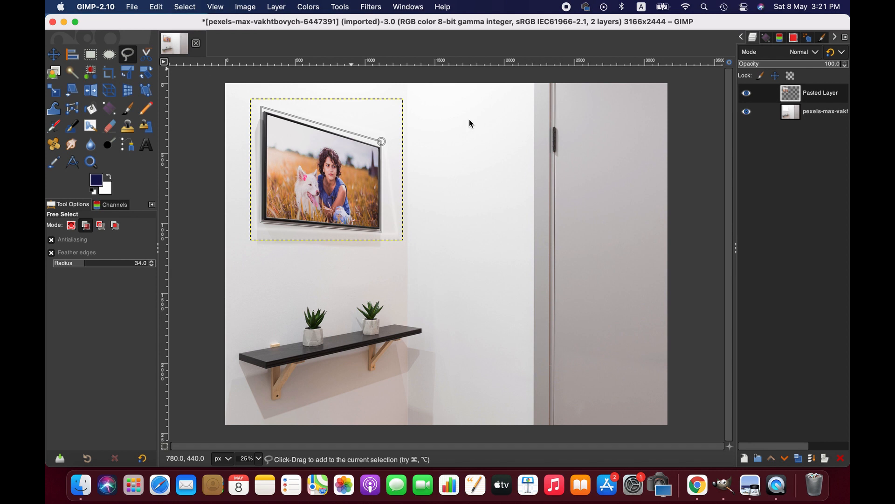
{"action": "mouse_move", "coordinate": [383, 148]}
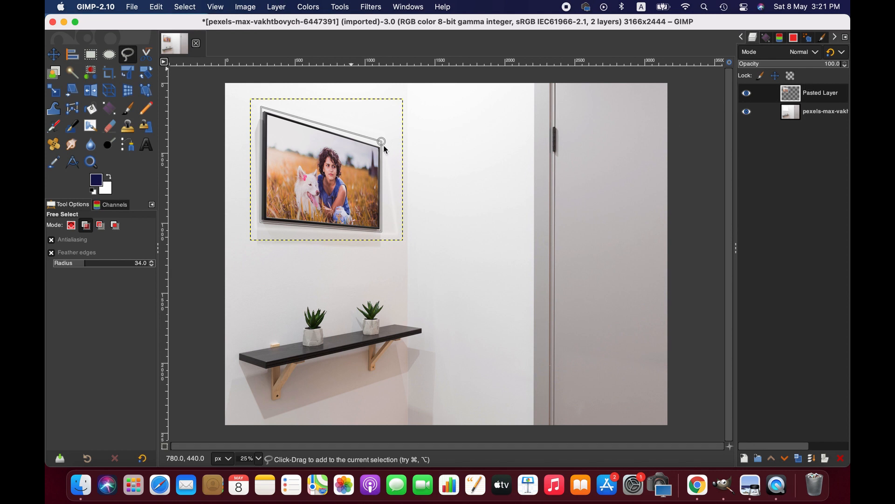
Tilt the pasted framed-portrait layer by dragging its Perspective corner handles.
{"action": "left_click", "coordinate": [109, 90]}
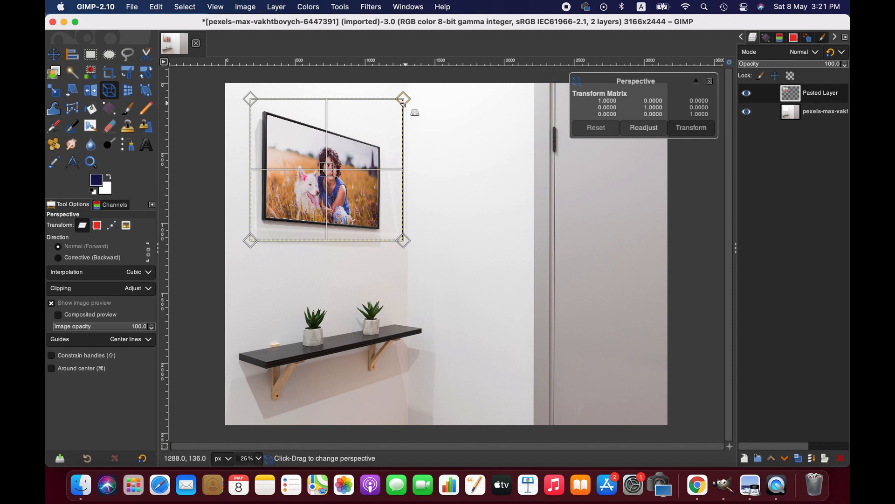
{"action": "left_click_drag", "start_coordinate": [402, 98], "coordinate": [406, 77]}
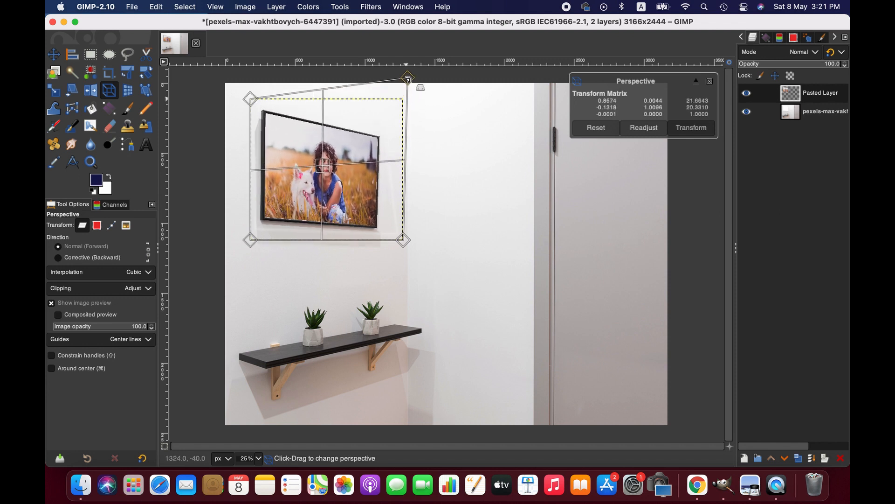
{"action": "left_click_drag", "start_coordinate": [402, 240], "coordinate": [417, 260]}
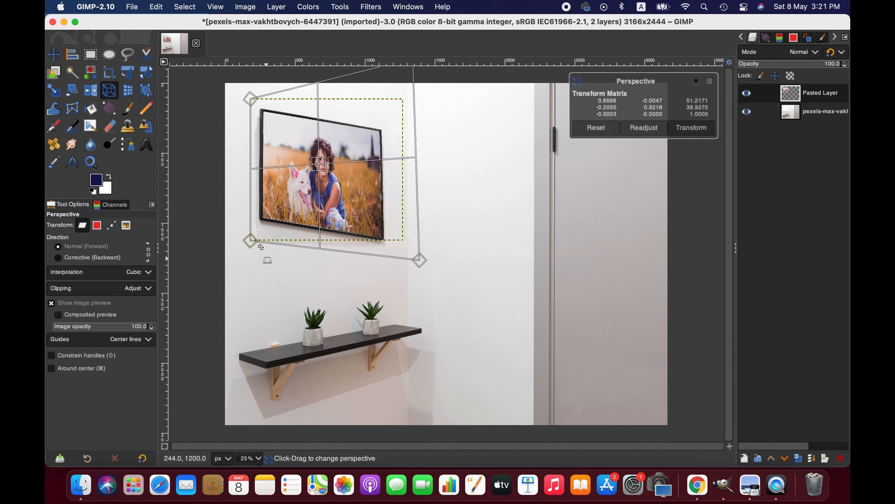
{"action": "left_click_drag", "start_coordinate": [247, 98], "coordinate": [249, 98]}
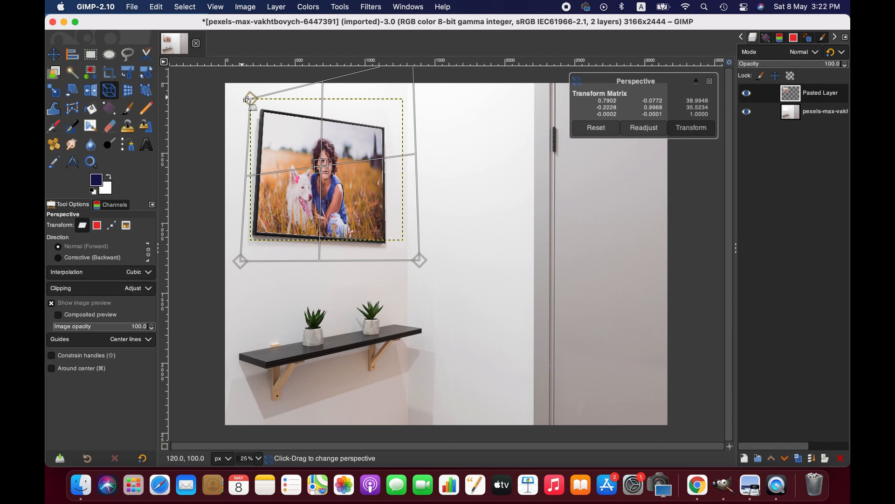
{"action": "left_click_drag", "start_coordinate": [250, 98], "coordinate": [230, 103]}
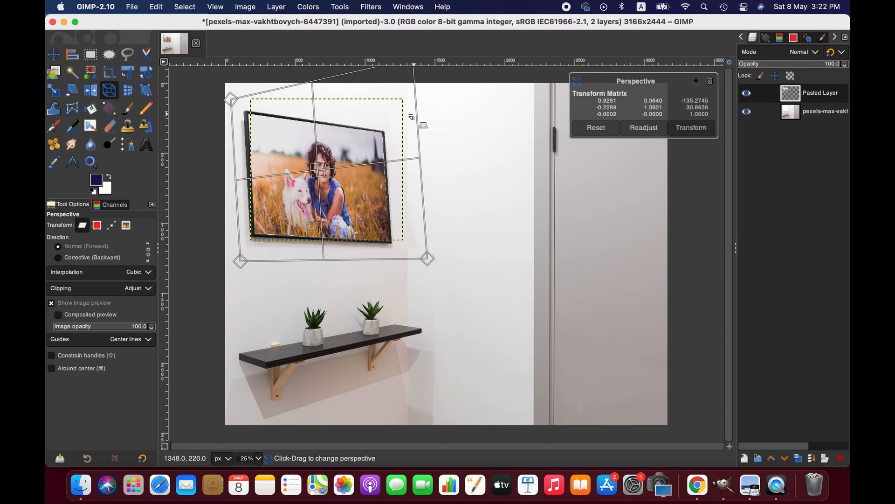
{"action": "mouse_move", "coordinate": [410, 114]}
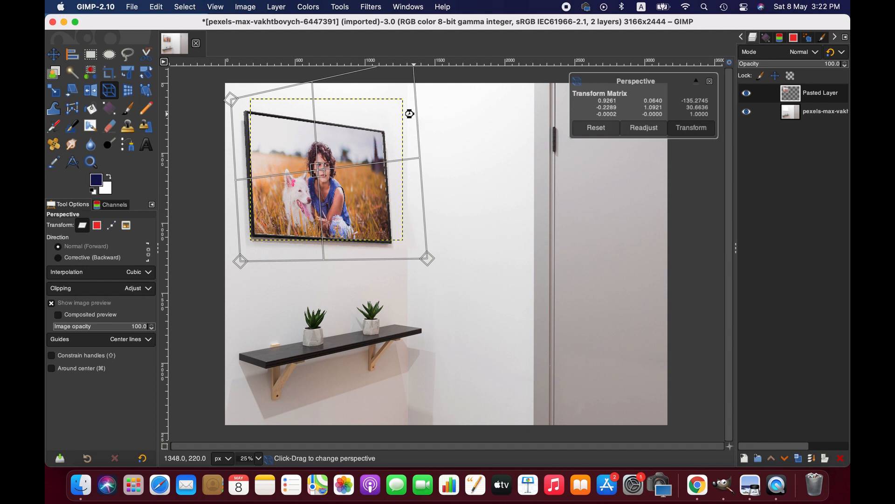
Apply the perspective tilt to the framed portrait and anchor the floating selection onto its layer.
{"action": "left_click", "coordinate": [690, 127]}
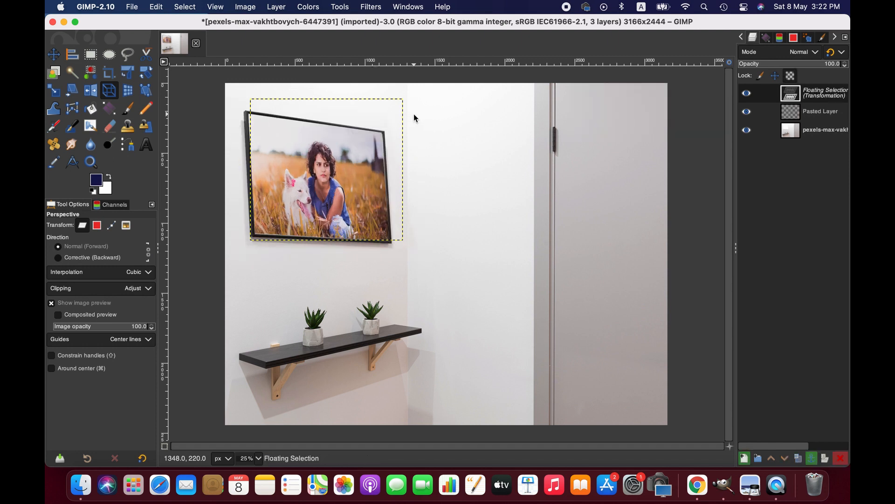
{"action": "left_click", "coordinate": [127, 54]}
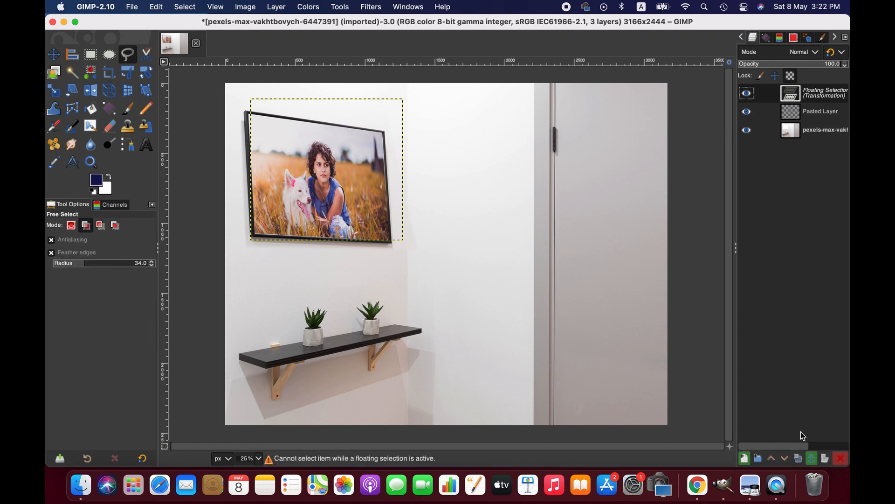
{"action": "left_click", "coordinate": [811, 458]}
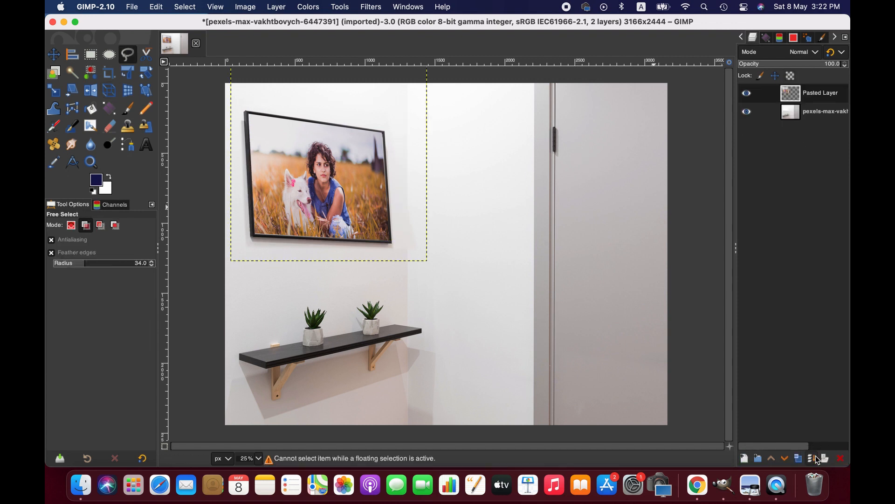